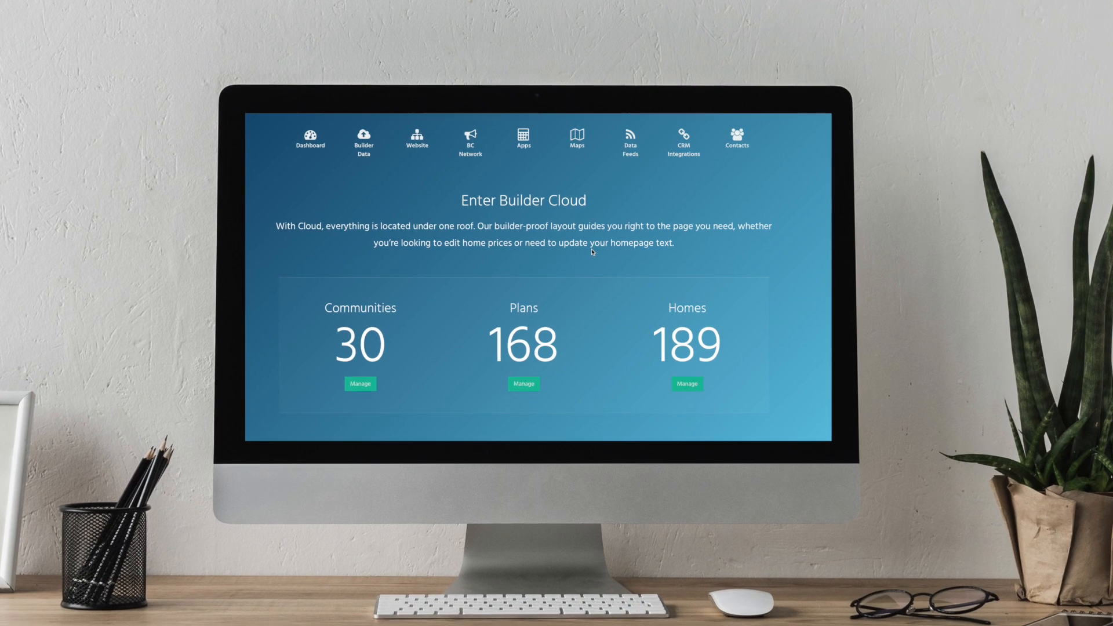
Scroll the dashboard to reveal the Builder Cloud Products tiles beneath the 30/168/189 counts
{"action": "scroll", "scroll_direction": "down", "scroll_amount": 3}
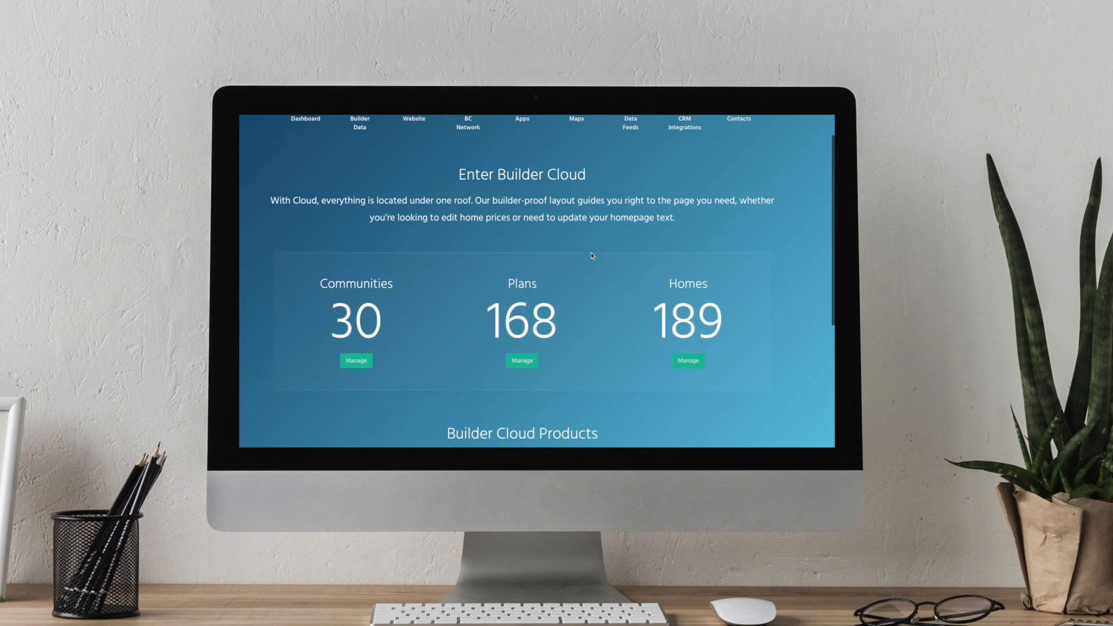
{"action": "scroll", "scroll_direction": "down", "scroll_amount": 3}
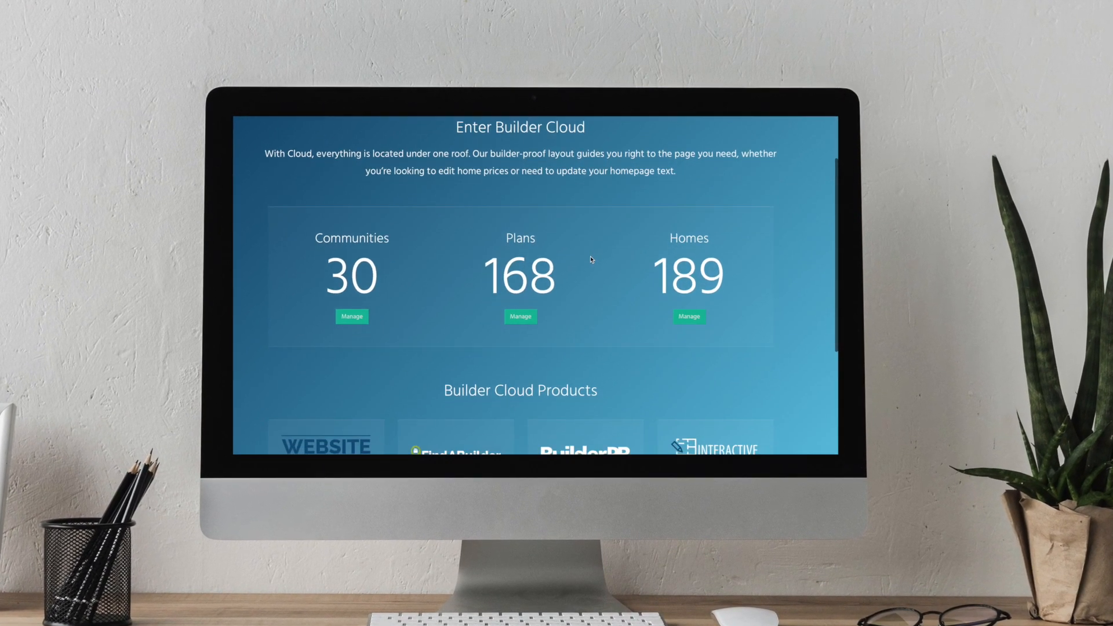
{"action": "scroll", "scroll_direction": "down", "scroll_amount": 3}
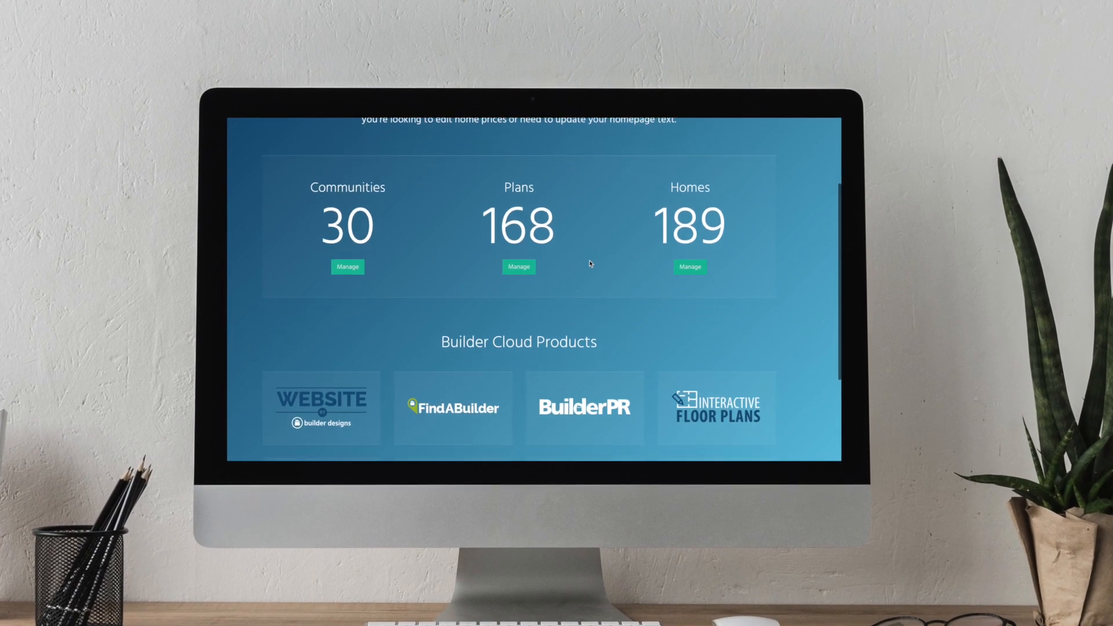
{"action": "left_click", "coordinate": [320, 98]}
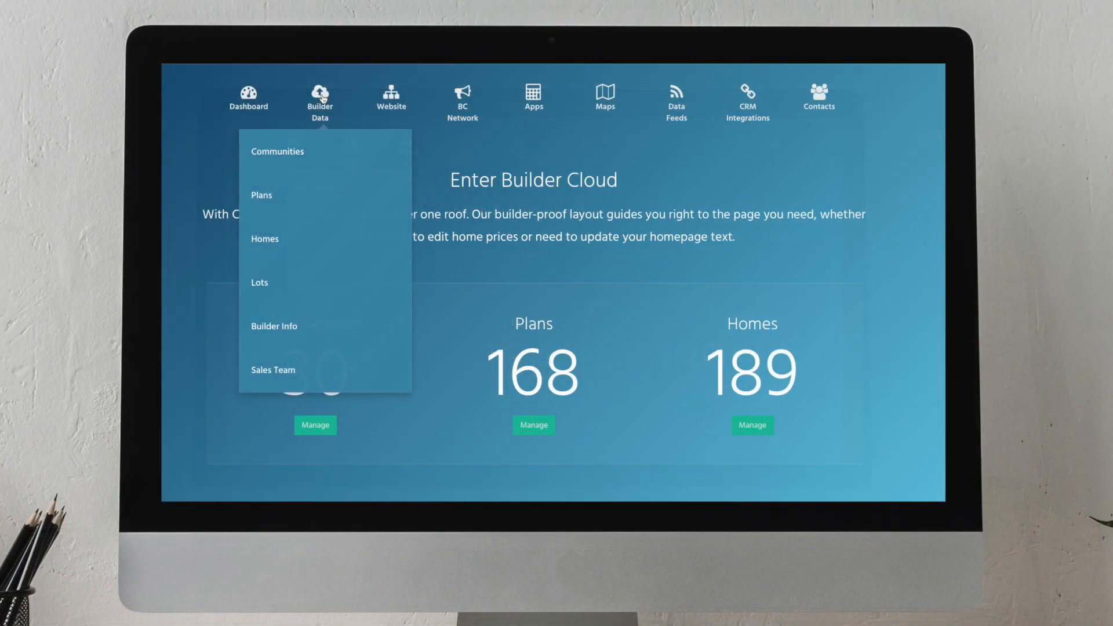
{"action": "left_click", "coordinate": [463, 100]}
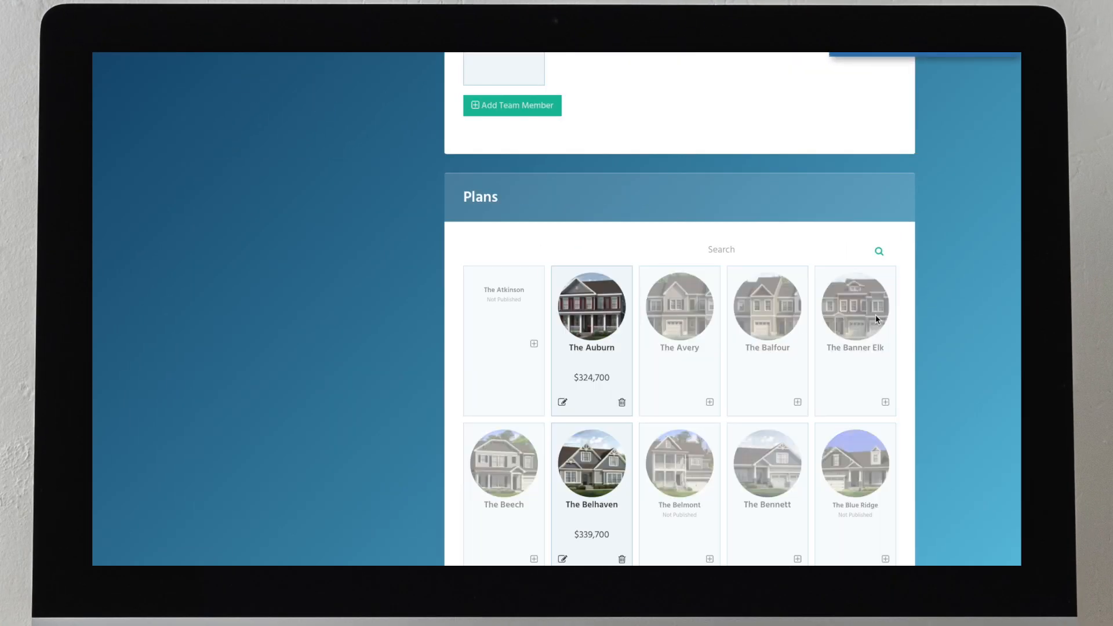
{"action": "scroll", "scroll_direction": "down", "scroll_amount": 3}
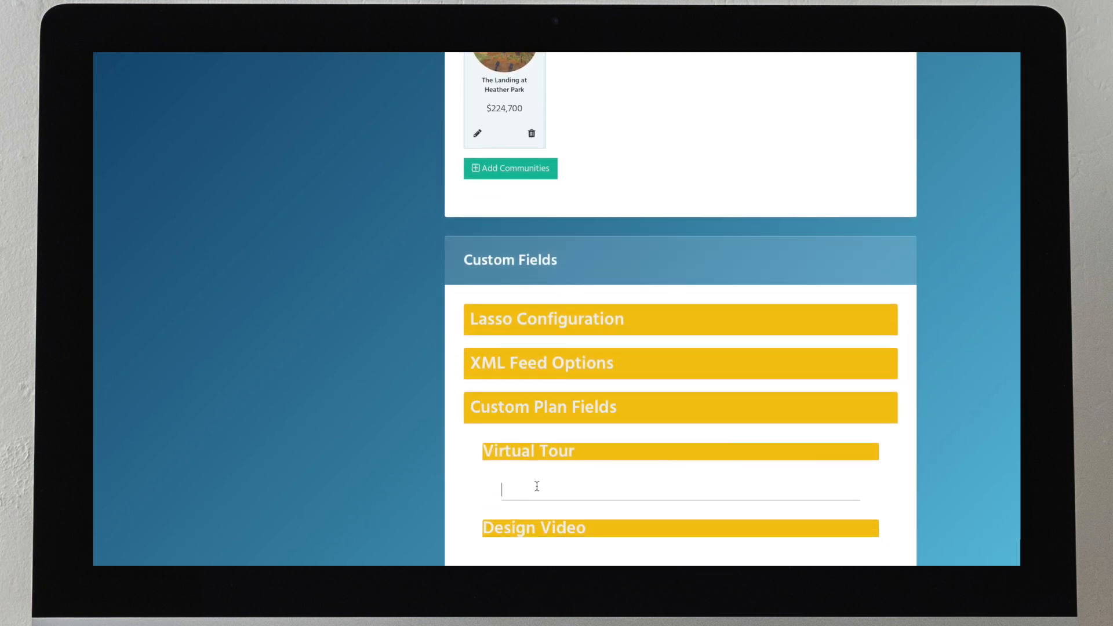
{"action": "type", "text": "https://my.matterport.com/show/?m=SM1fpLdjZjF"}
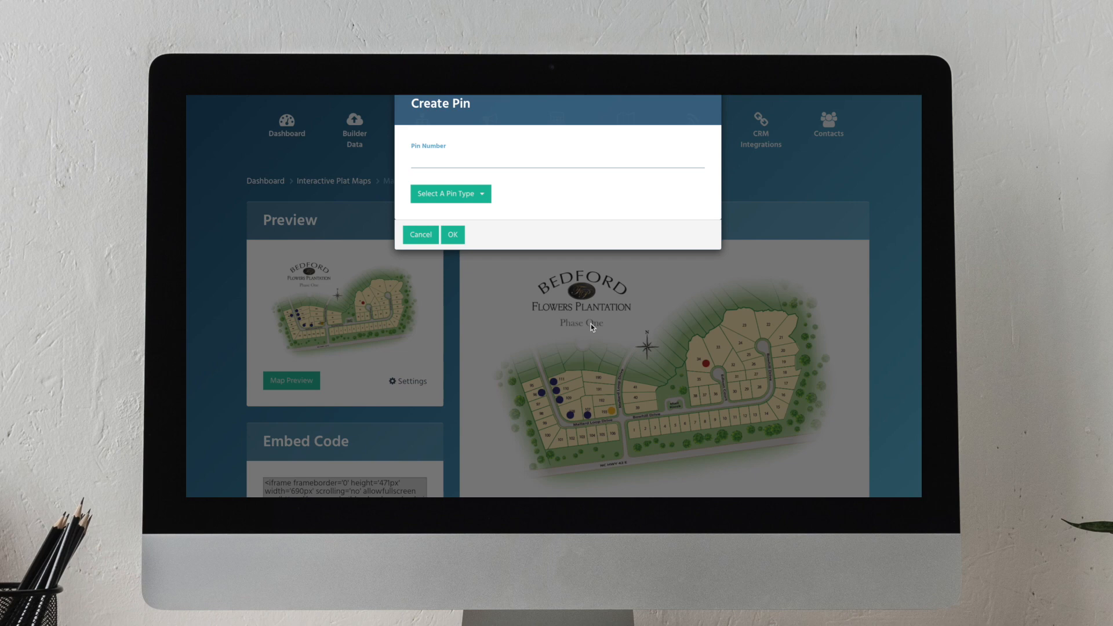
Browse the plat map pins, home info and gallery, then return to the dashboard with the Website menu listed
{"action": "left_click", "coordinate": [450, 194]}
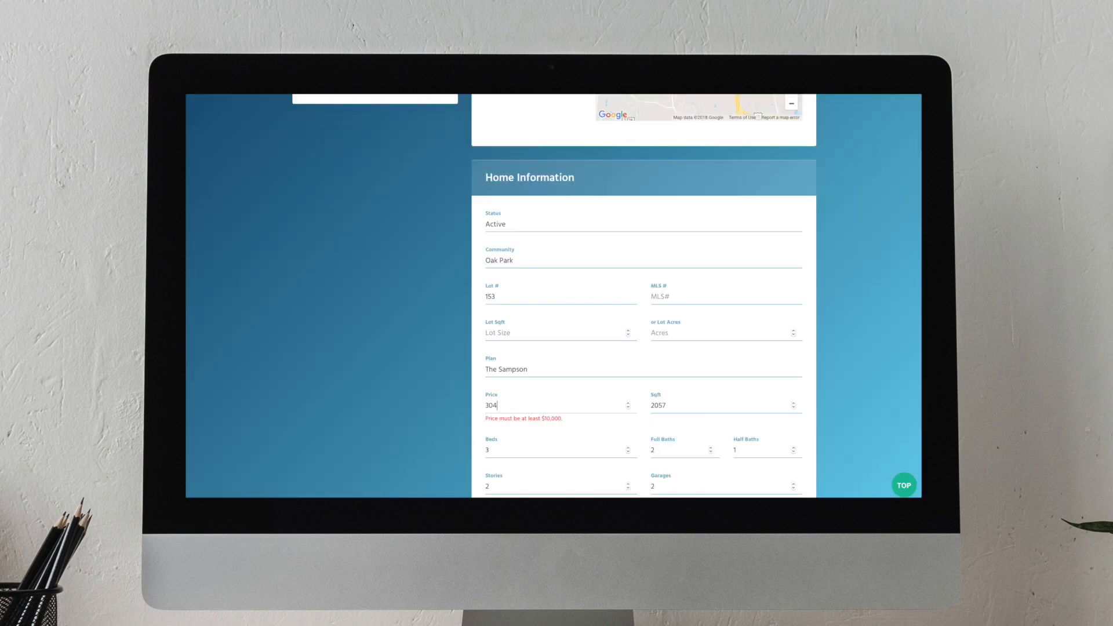
{"action": "scroll", "scroll_direction": "down", "scroll_amount": 3}
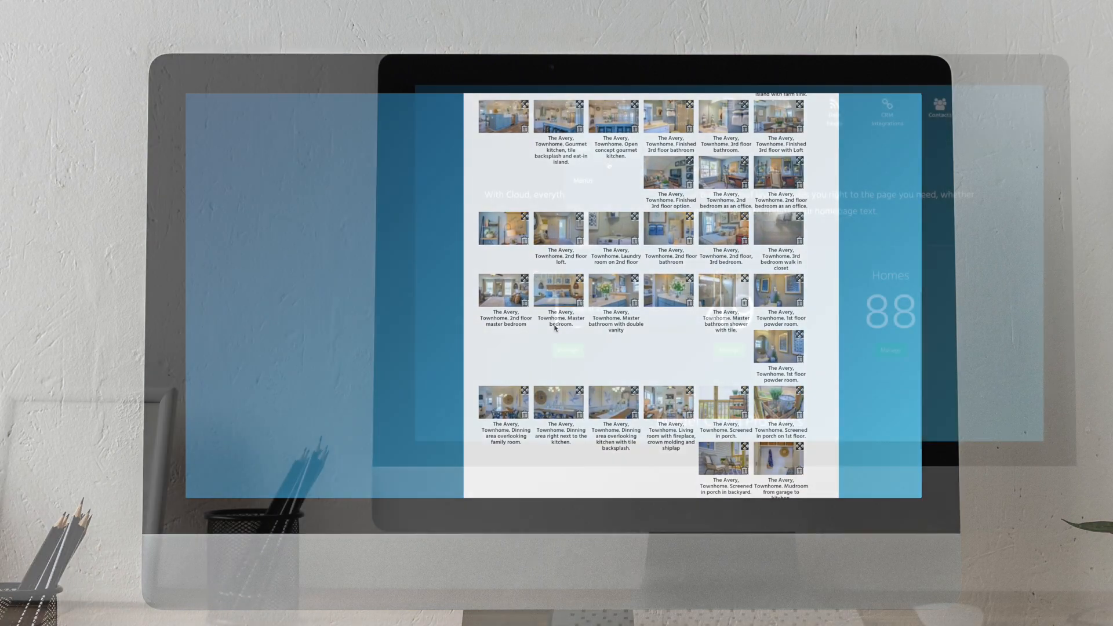
{"action": "left_click", "coordinate": [618, 110]}
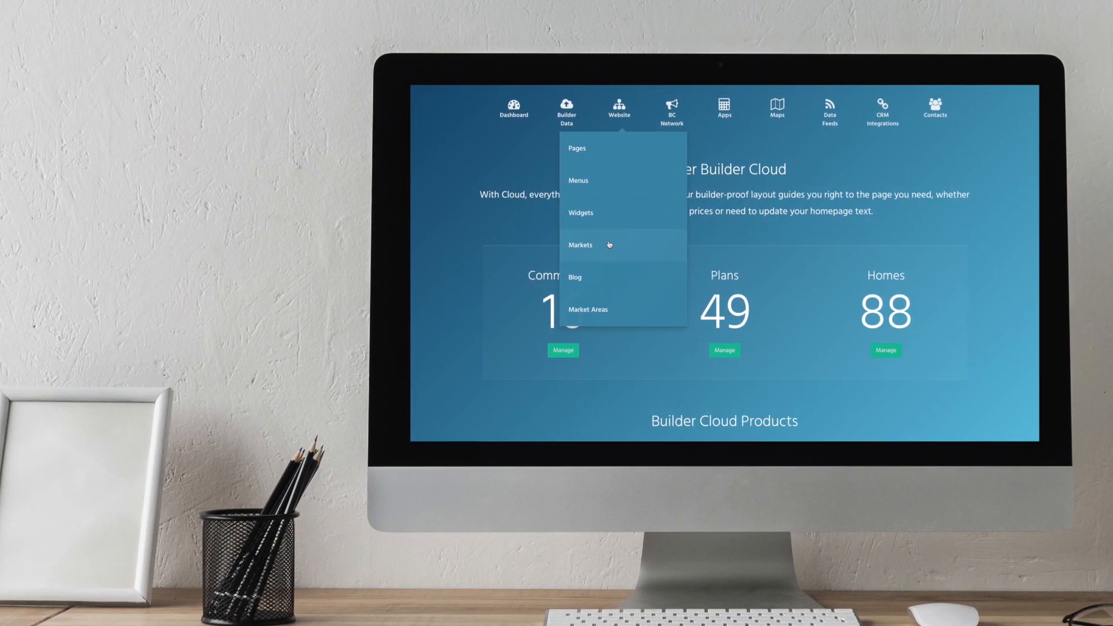